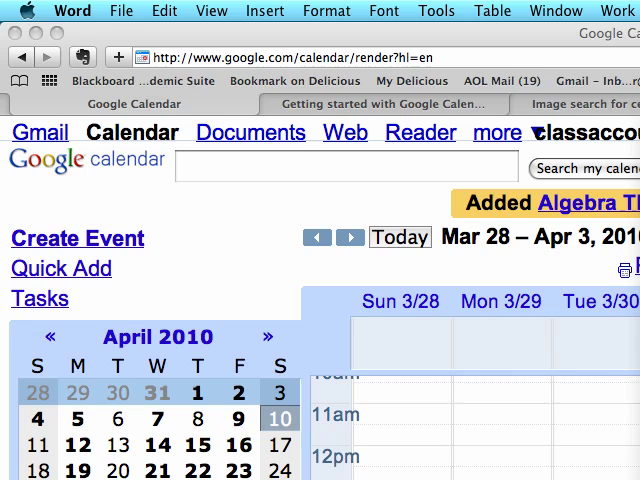
scroll("down", 3)
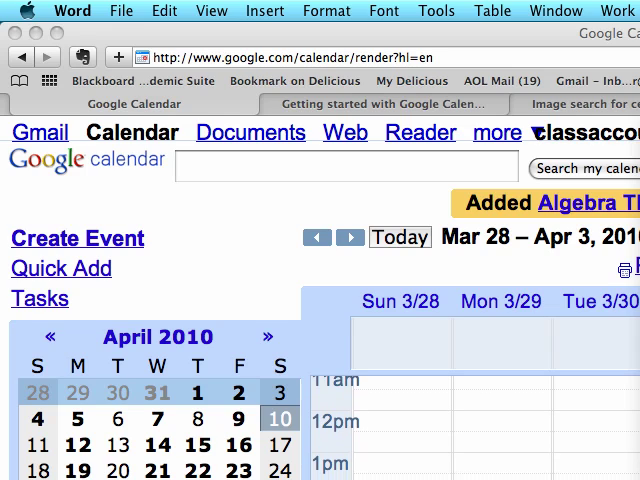
scroll("down", 3)
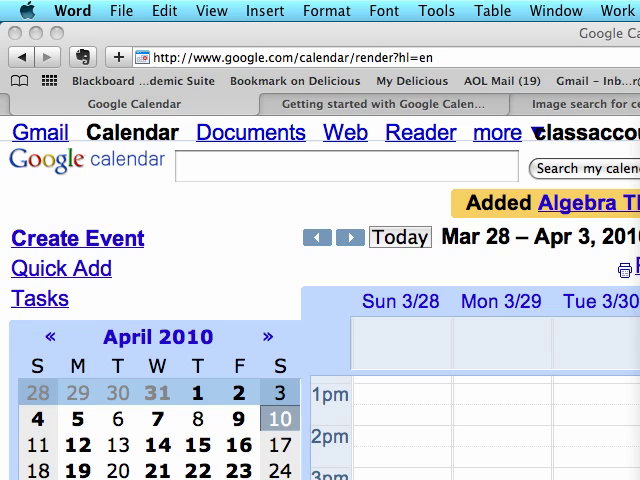
mouse_move(502, 455)
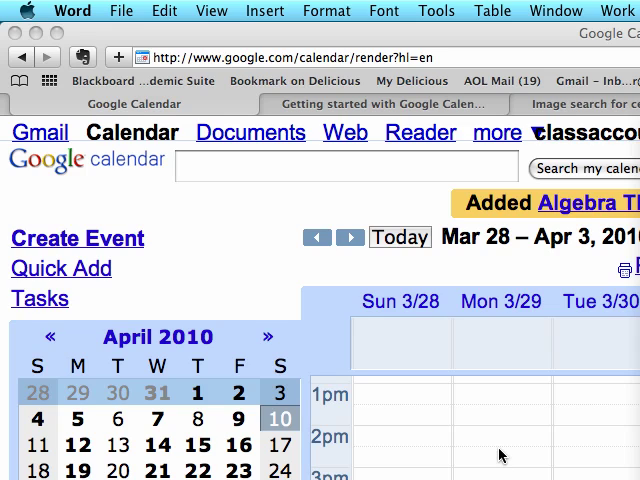